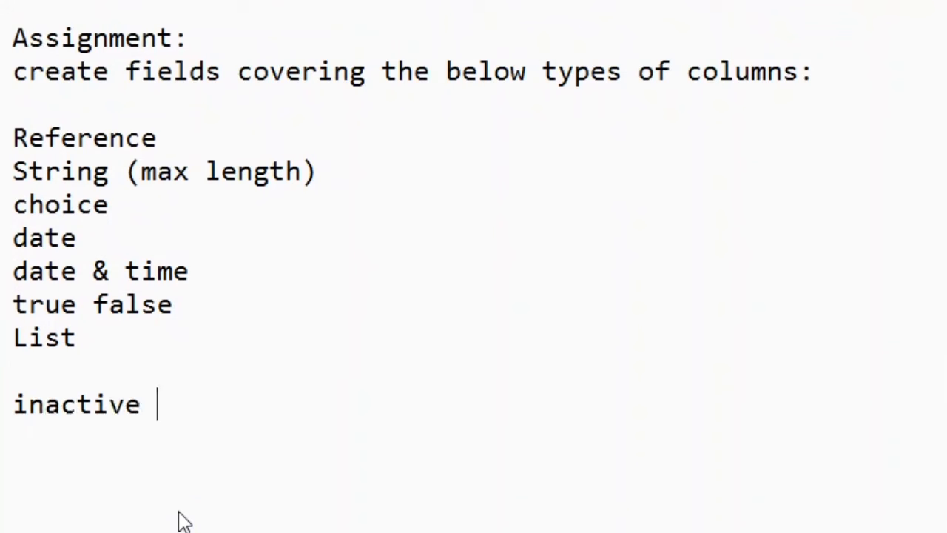
Finish the Notepad topic line so it reads 'inactive vs delete'.
text(vs de)
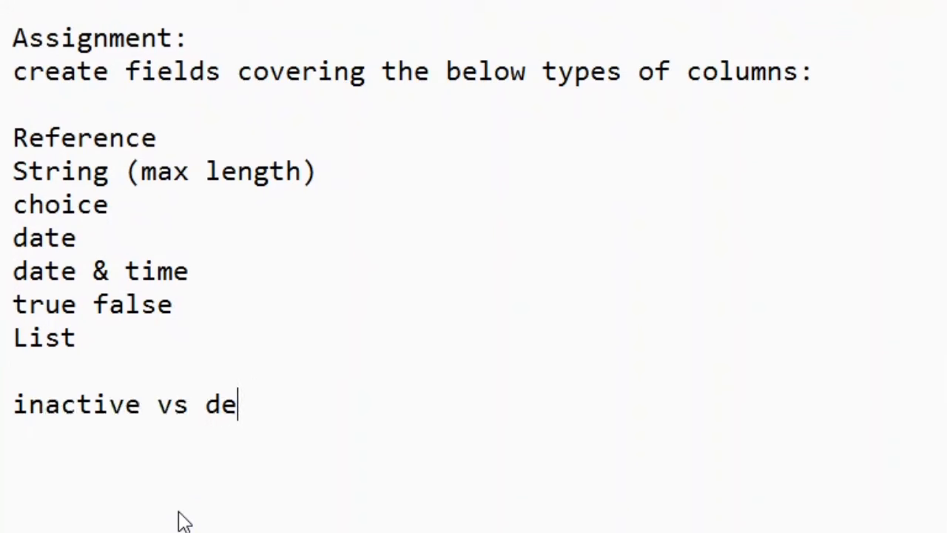
text(lete)
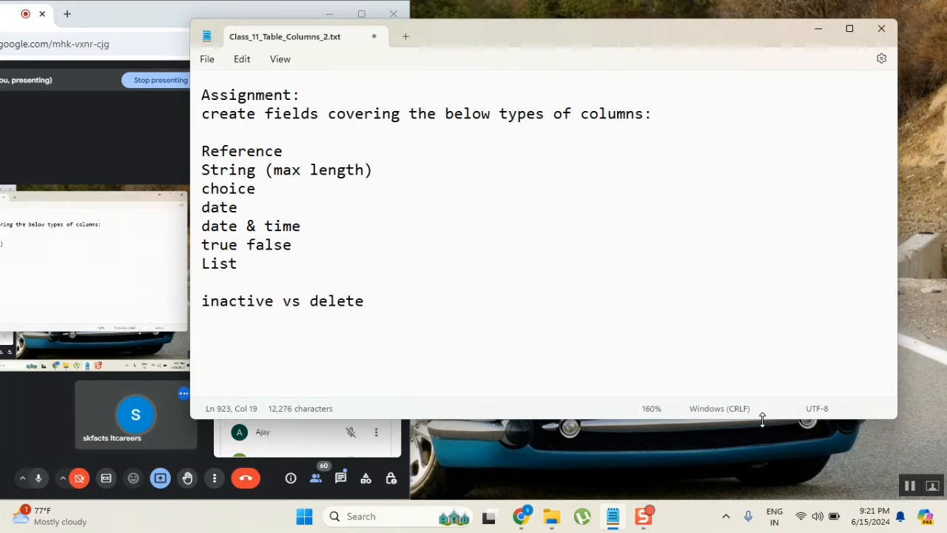
mouse_move(521, 515)
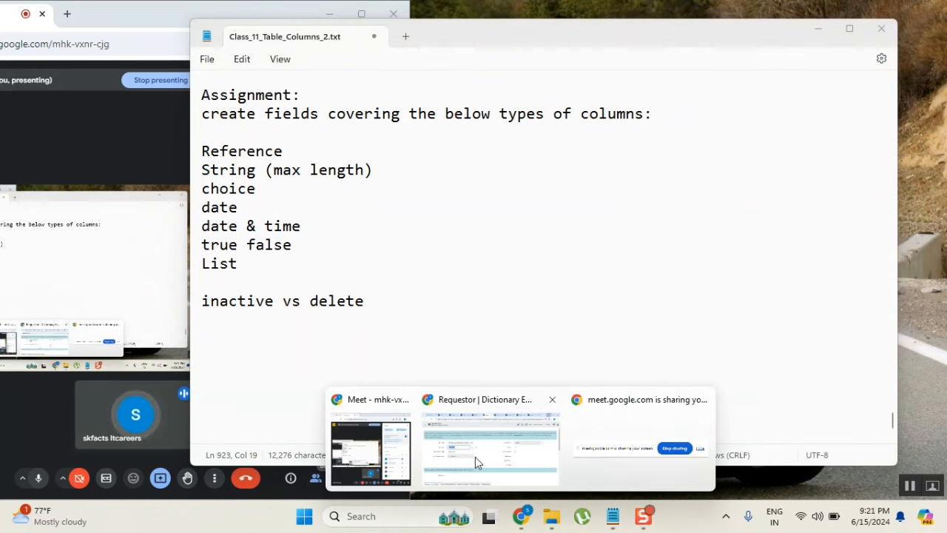
Find the Incident module via the filter navigator and duplicate the incident list in a second browser tab.
click(489, 447)
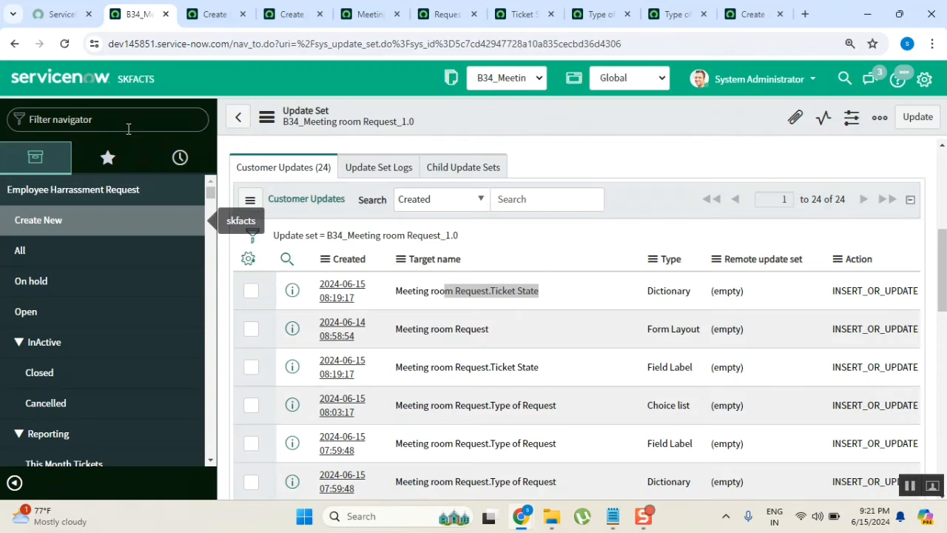
text(inciden)
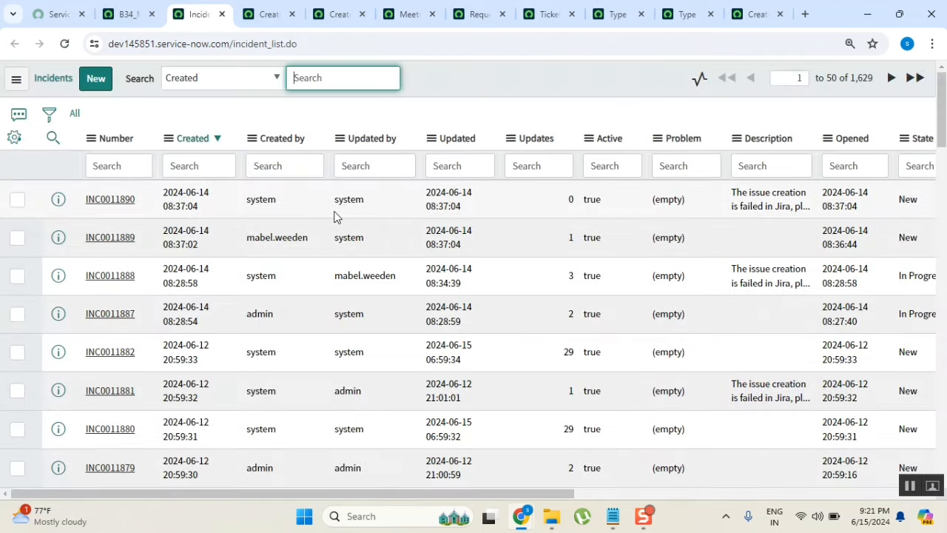
mouse_move(94, 77)
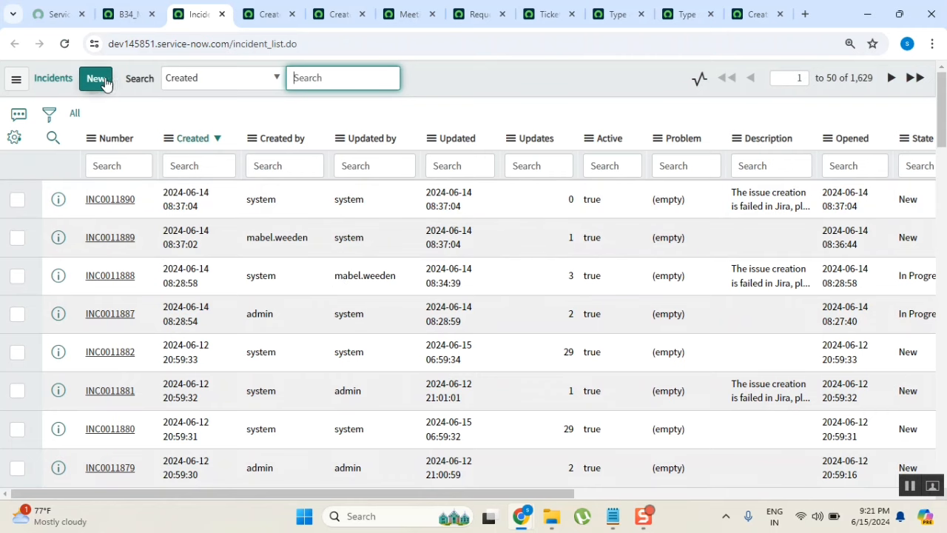
right_click(199, 13)
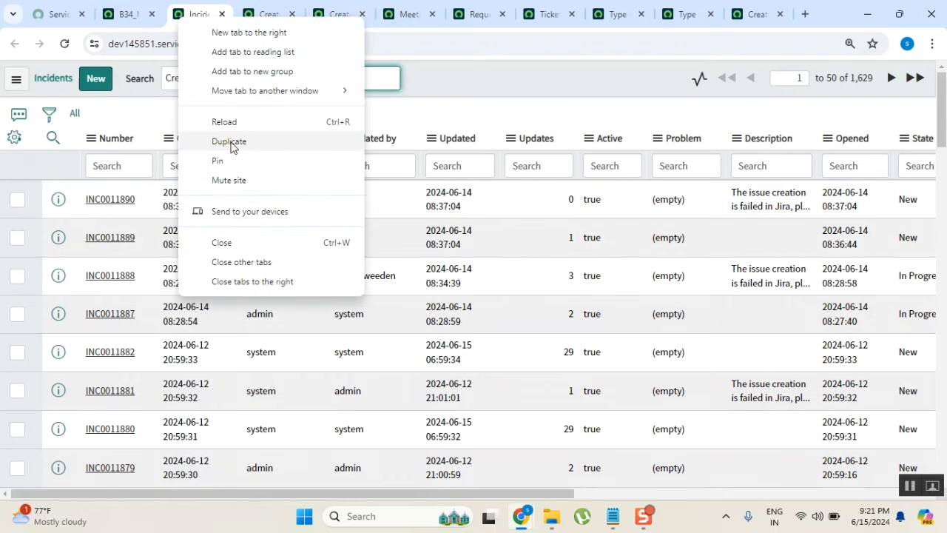
click(230, 142)
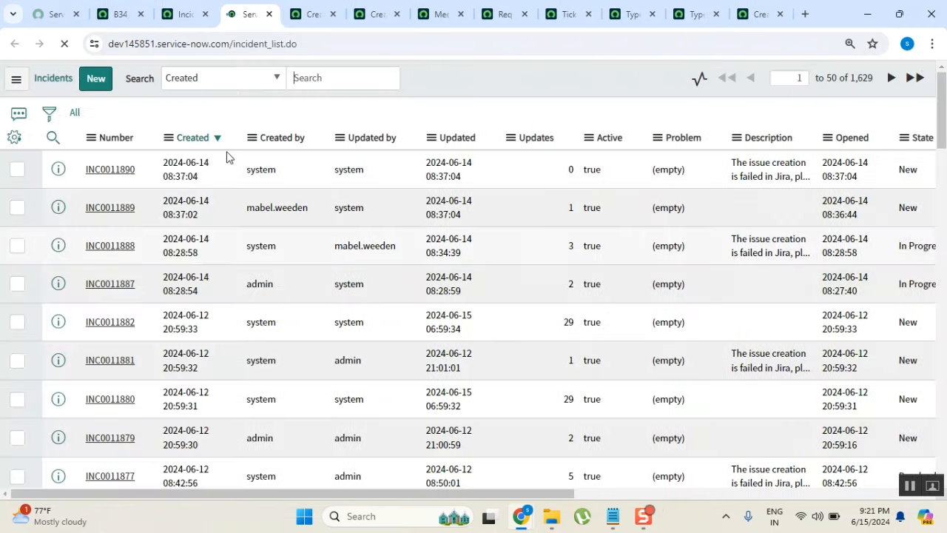
Start a new incident record, dismissing the batch and UI-action alerts, ending on a fresh blank form.
click(49, 112)
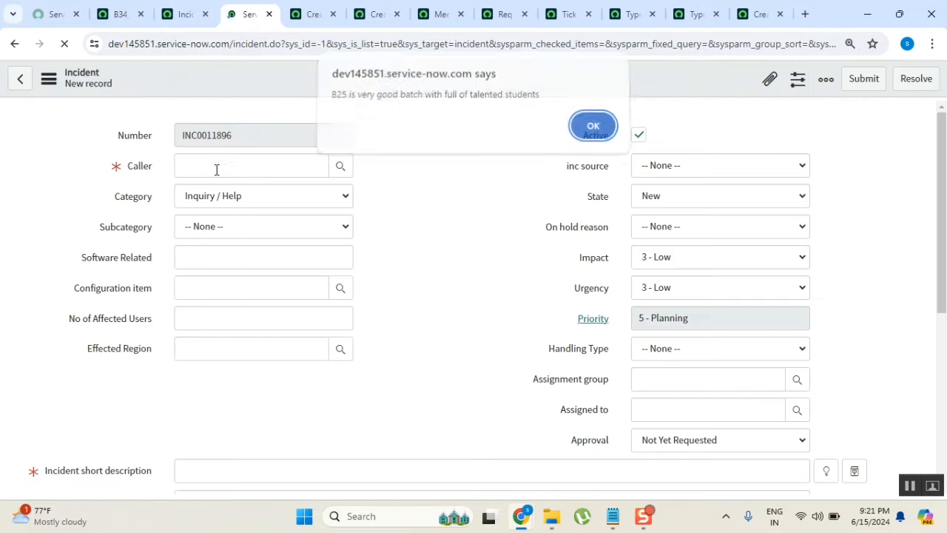
click(592, 124)
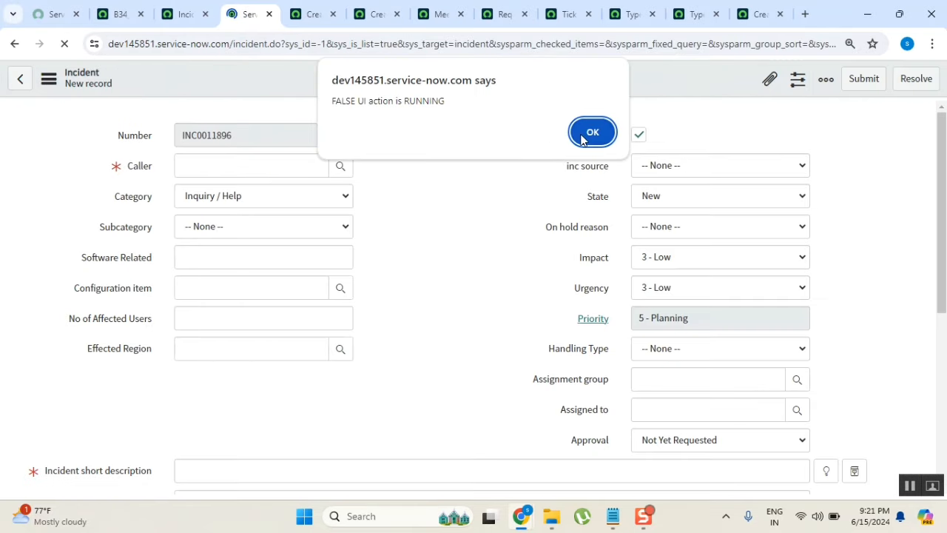
click(592, 131)
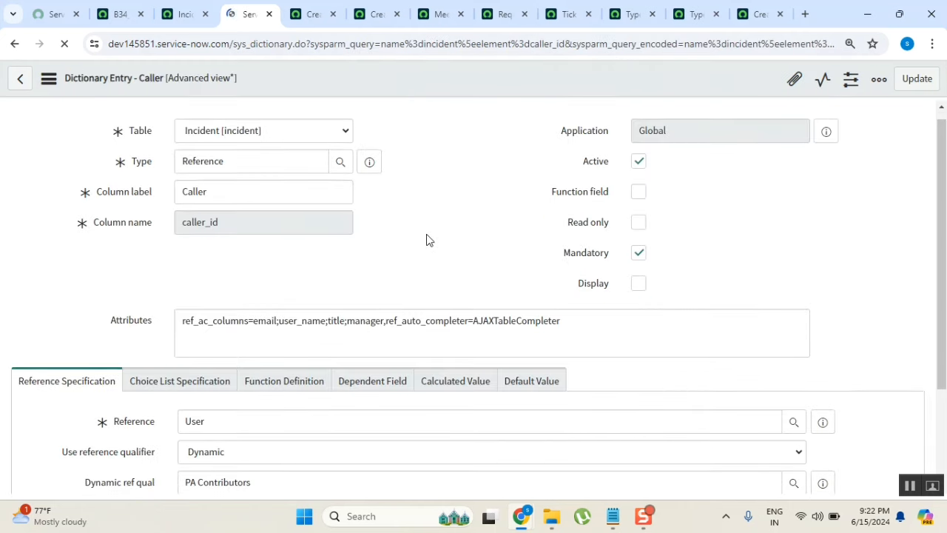
scroll(down, 3)
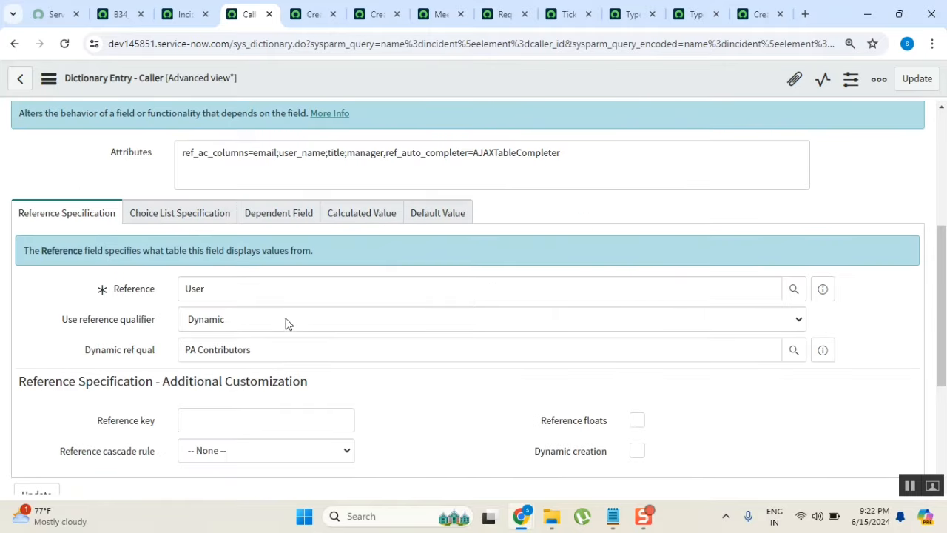
click(491, 320)
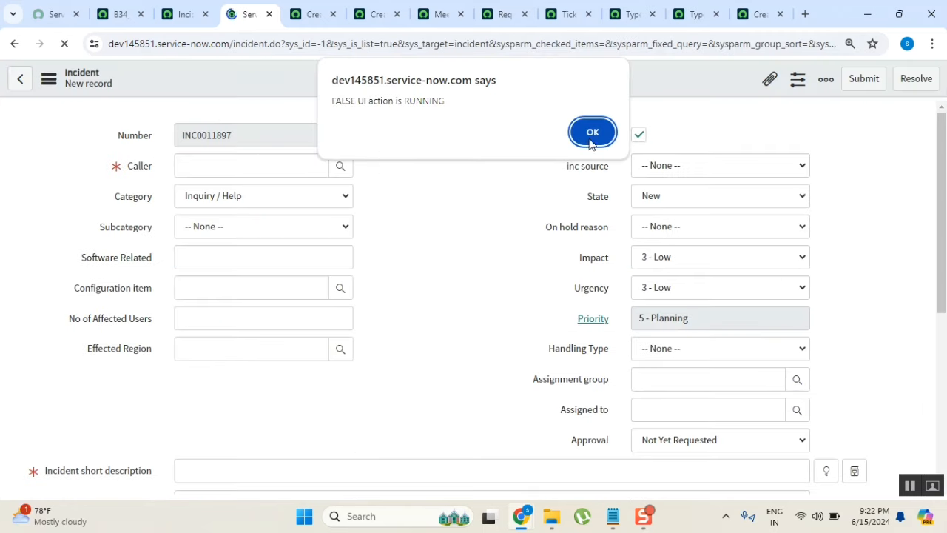
click(592, 132)
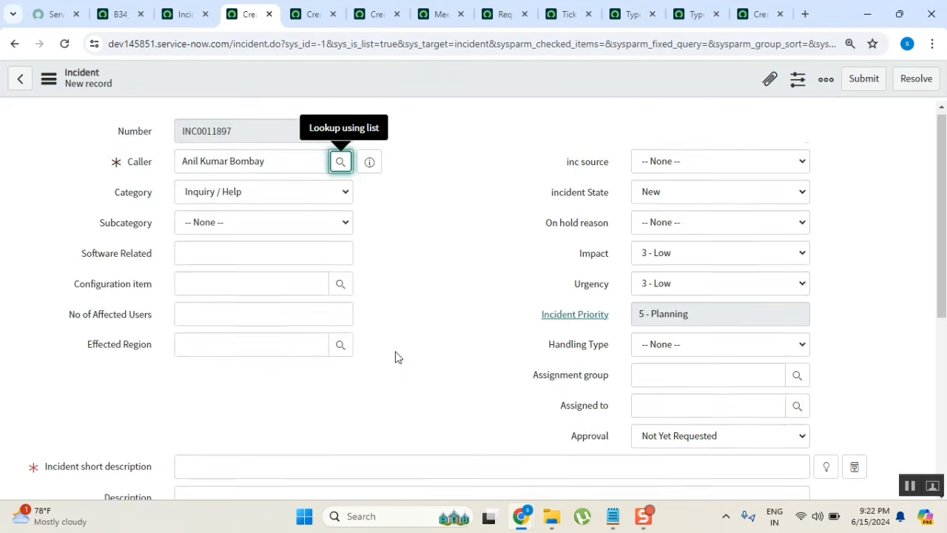
text(isis)
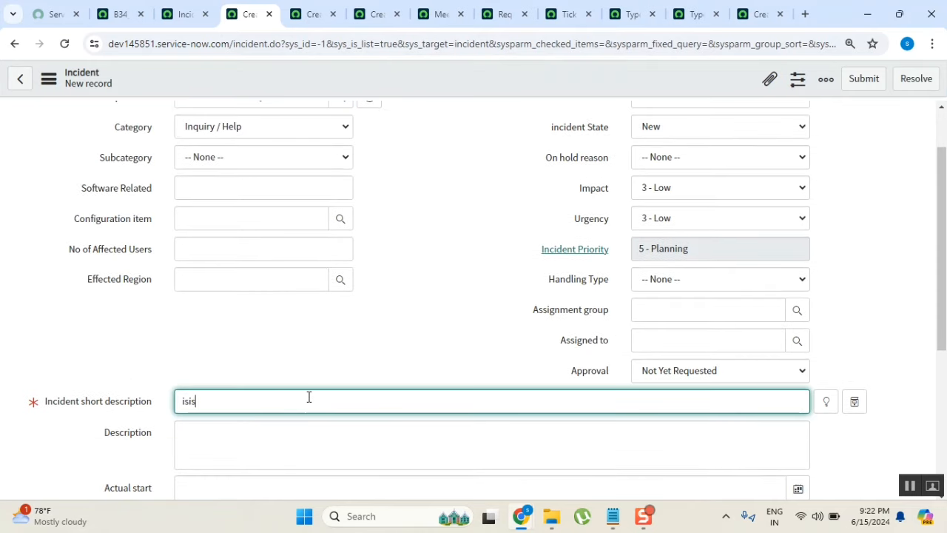
text(issue with pendrive)
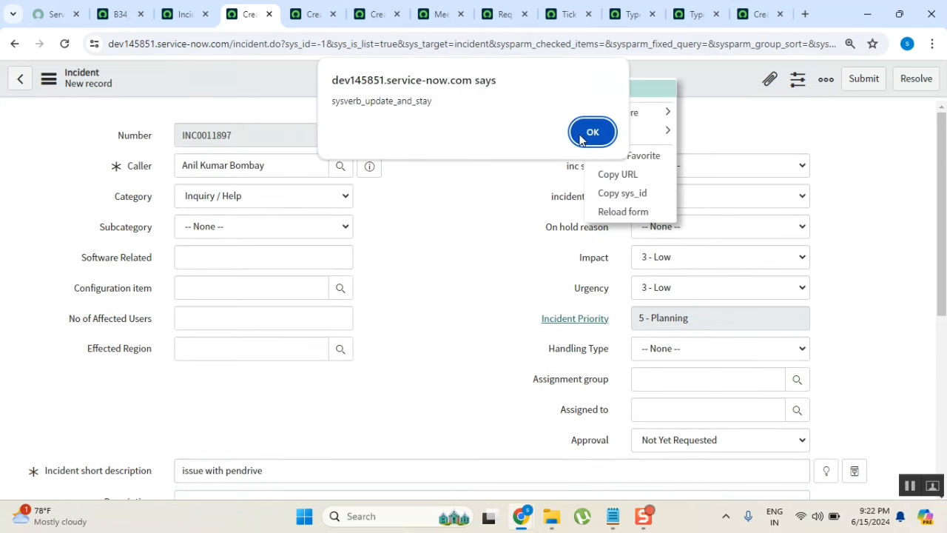
click(592, 131)
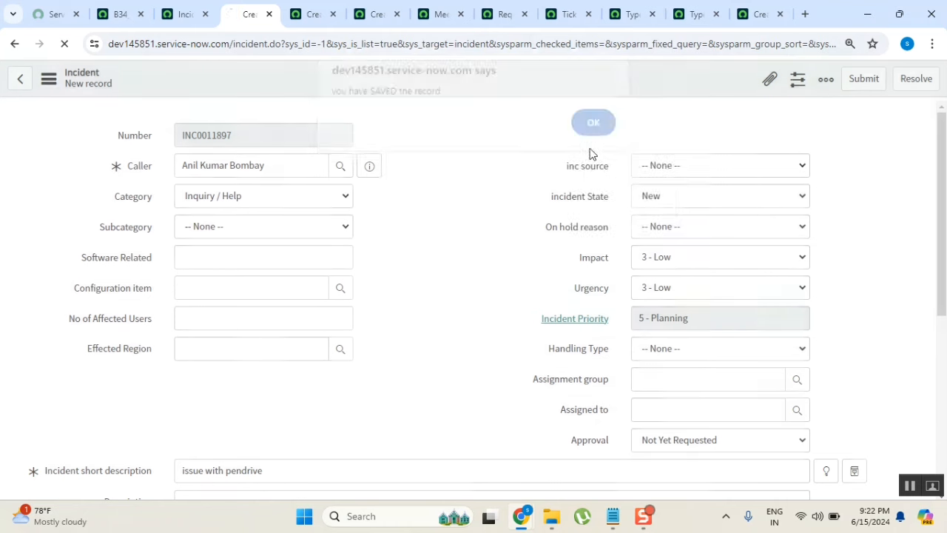
click(591, 121)
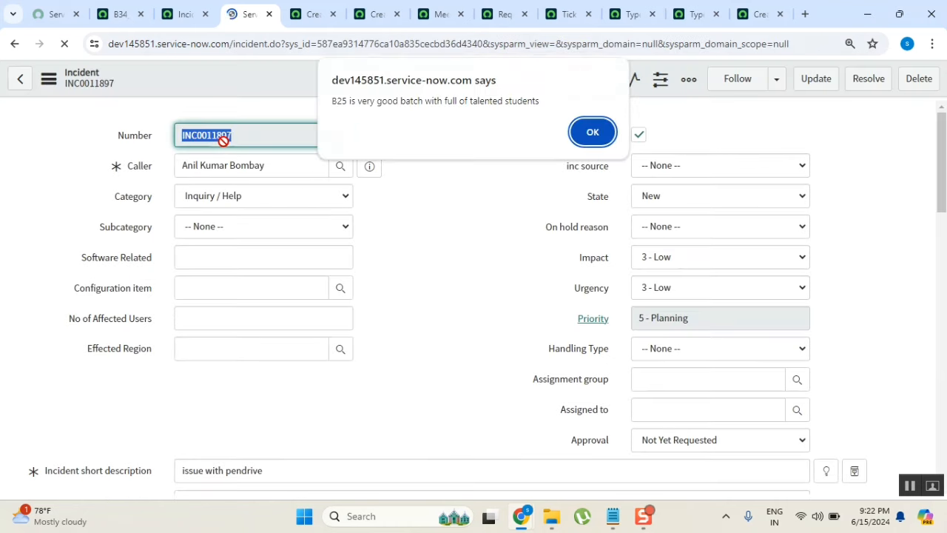
click(592, 131)
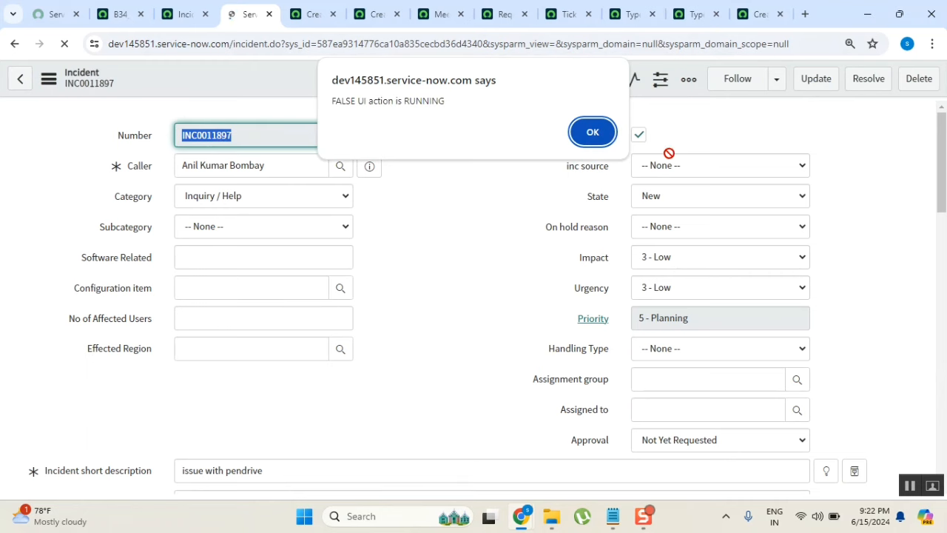
click(592, 132)
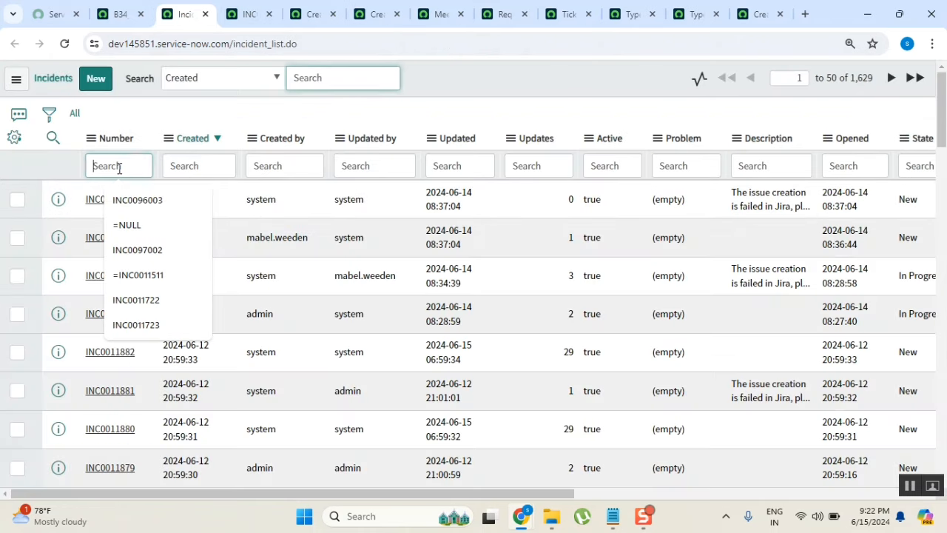
text(INC0011897)
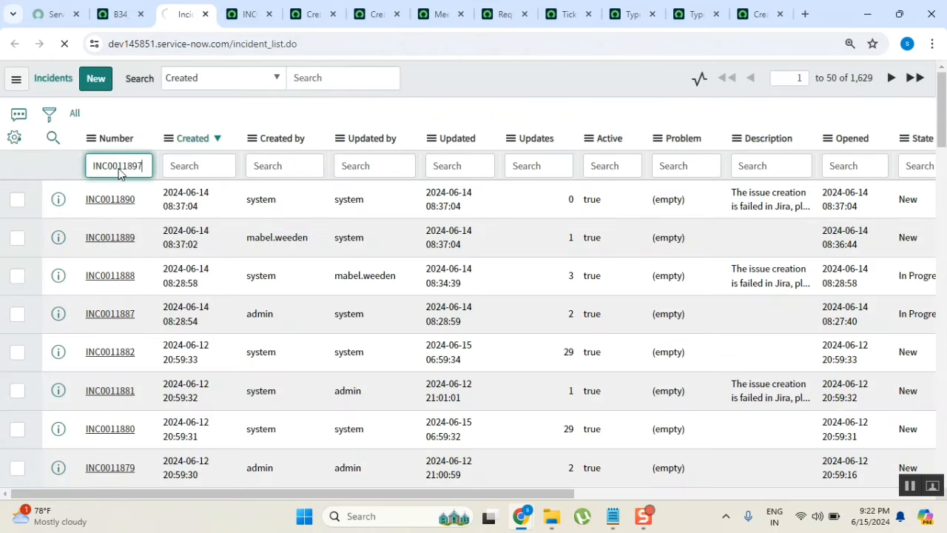
key(Enter)
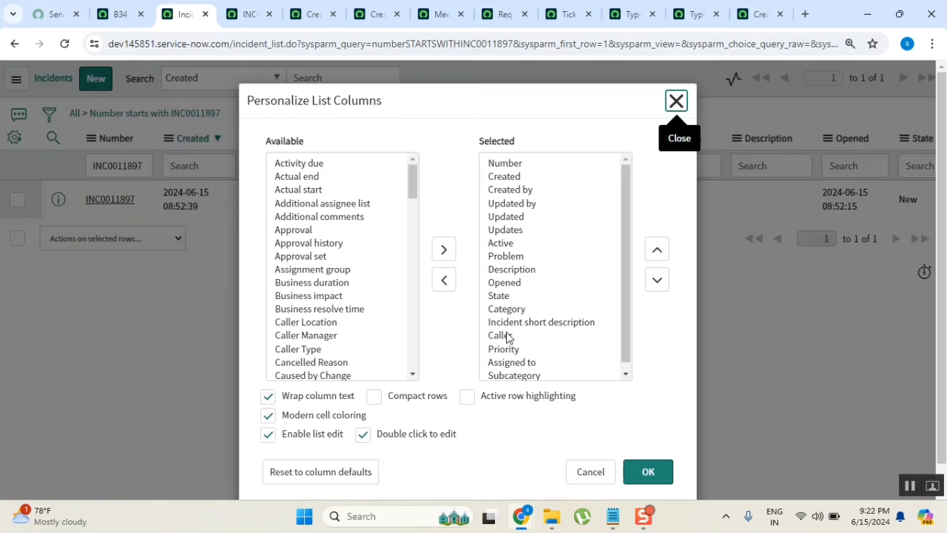
click(657, 249)
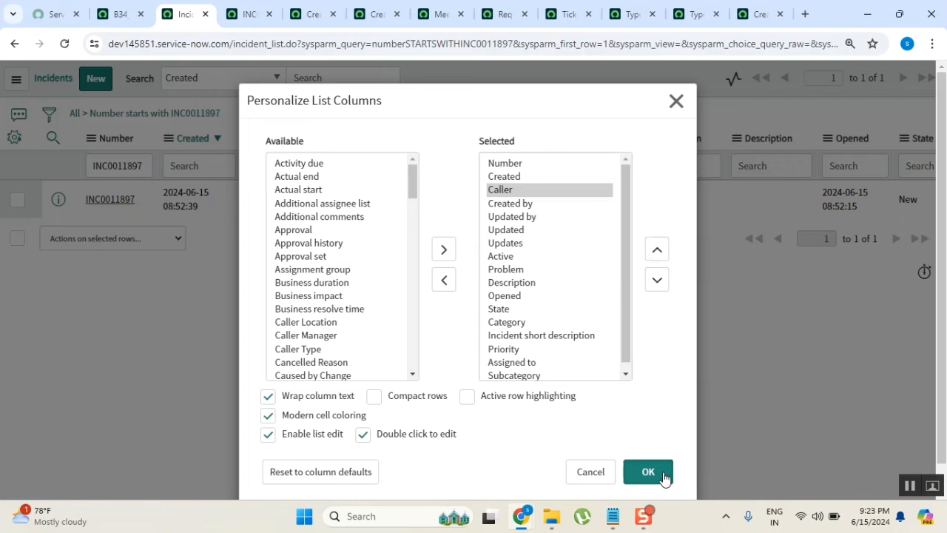
click(647, 471)
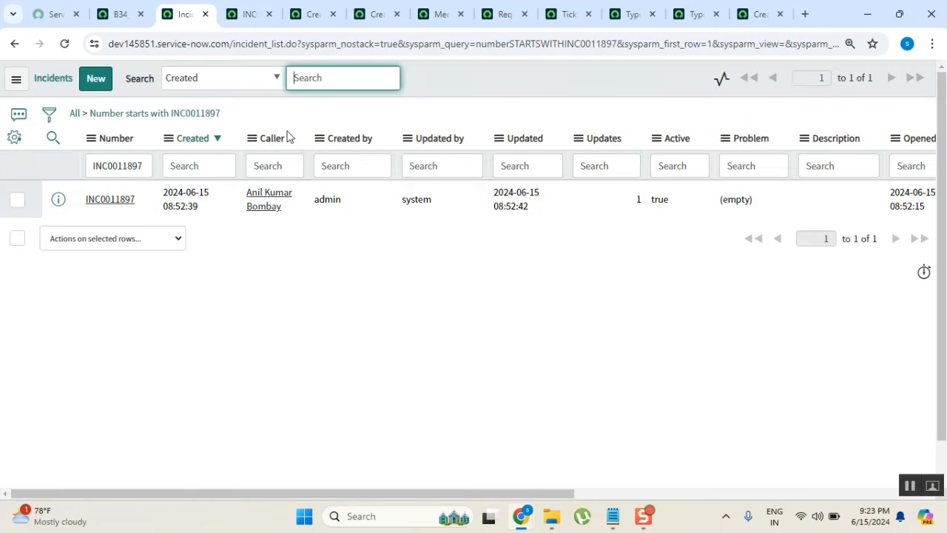
mouse_move(299, 163)
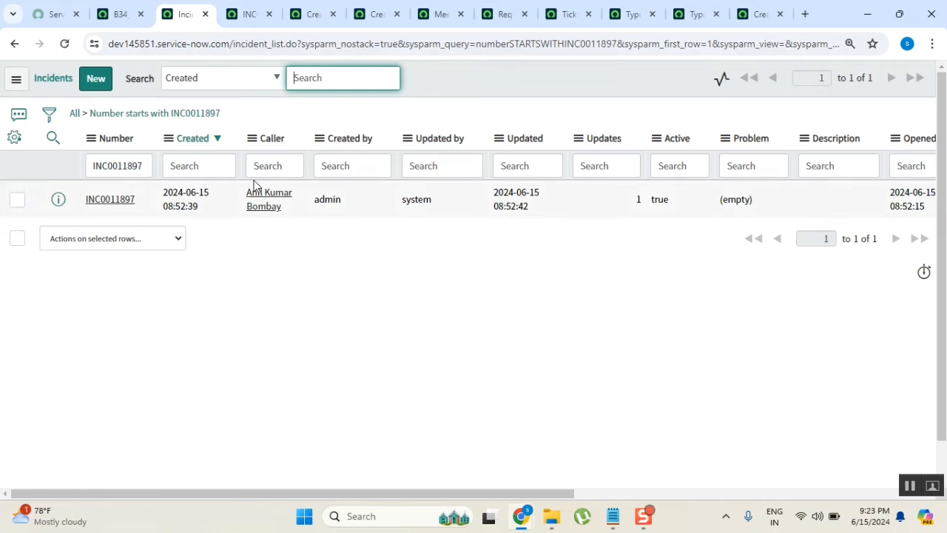
mouse_move(669, 199)
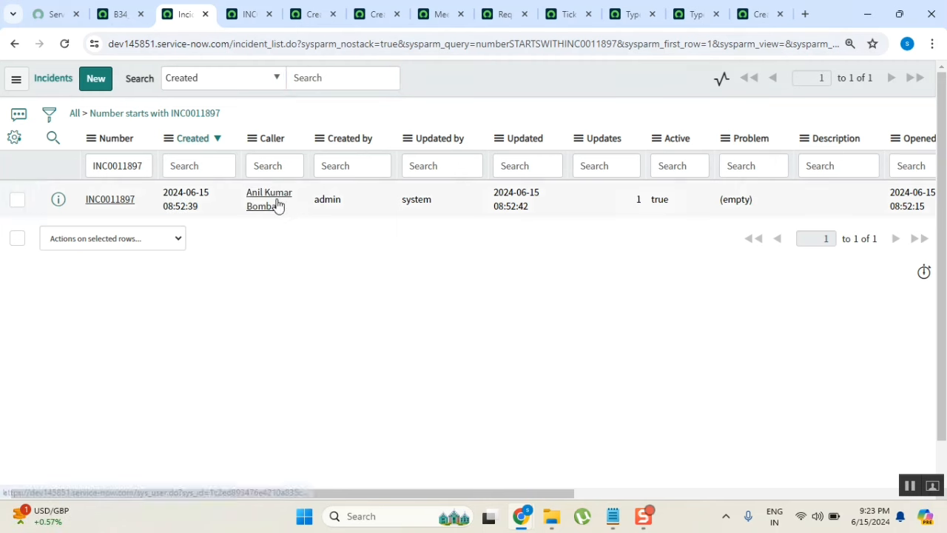
click(269, 192)
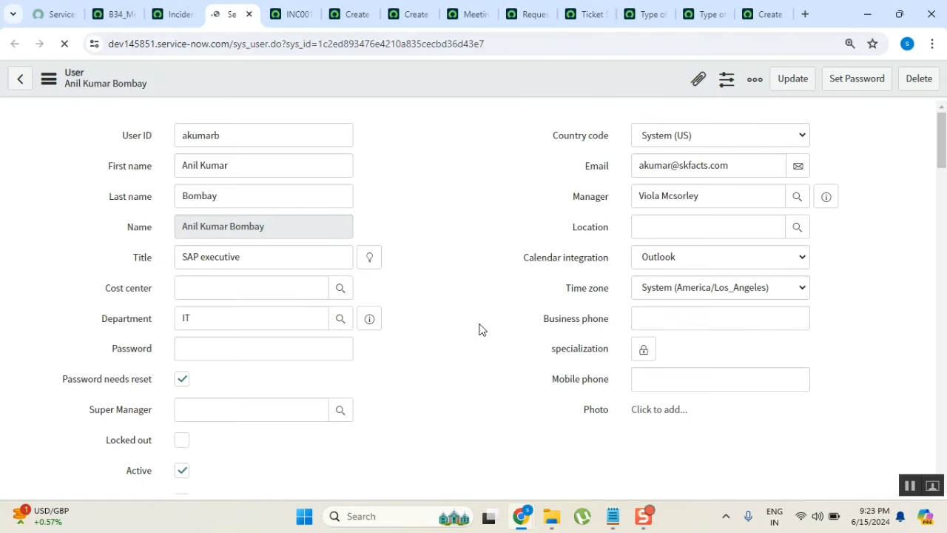
click(708, 227)
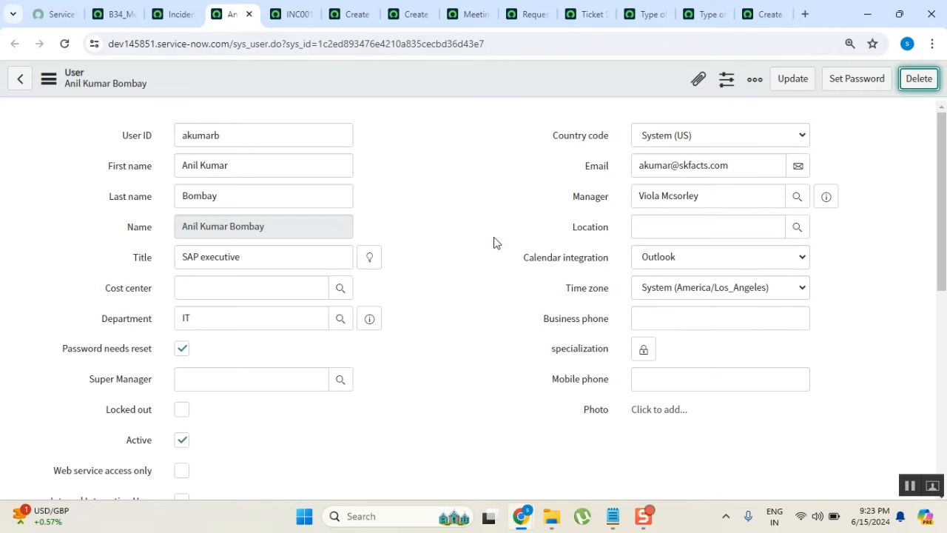
click(917, 78)
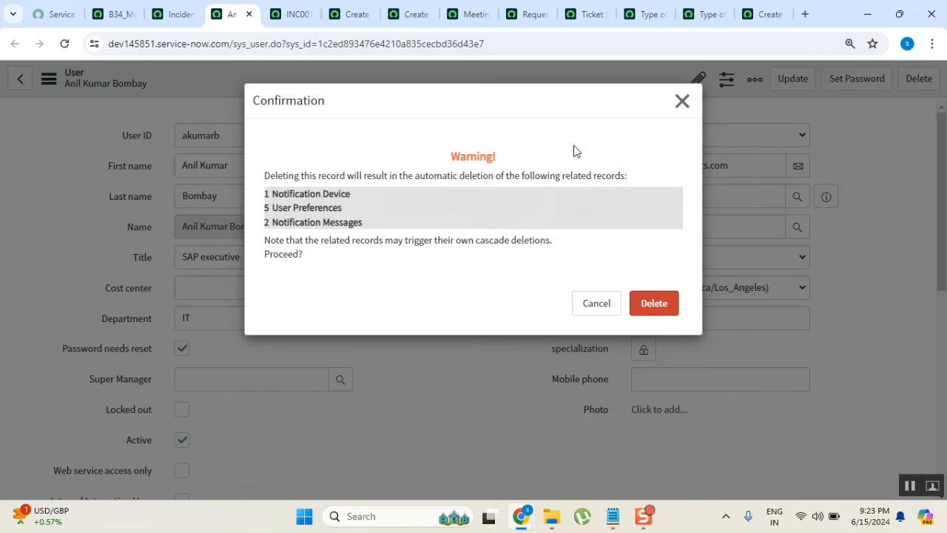
mouse_move(654, 302)
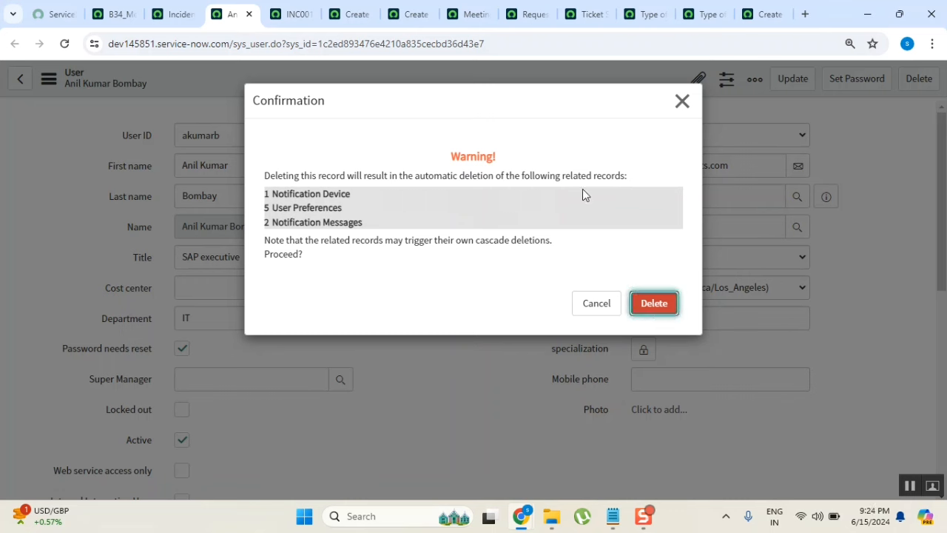
click(654, 302)
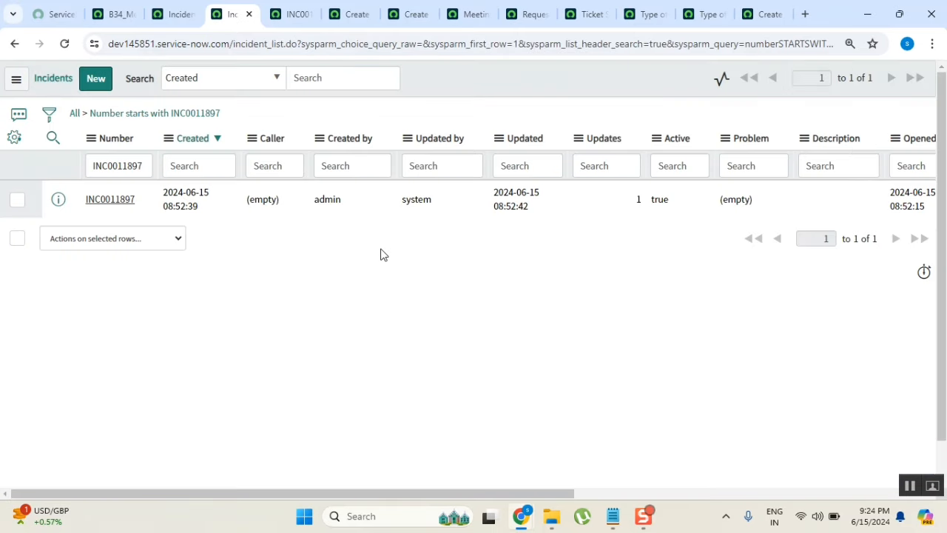
mouse_move(296, 147)
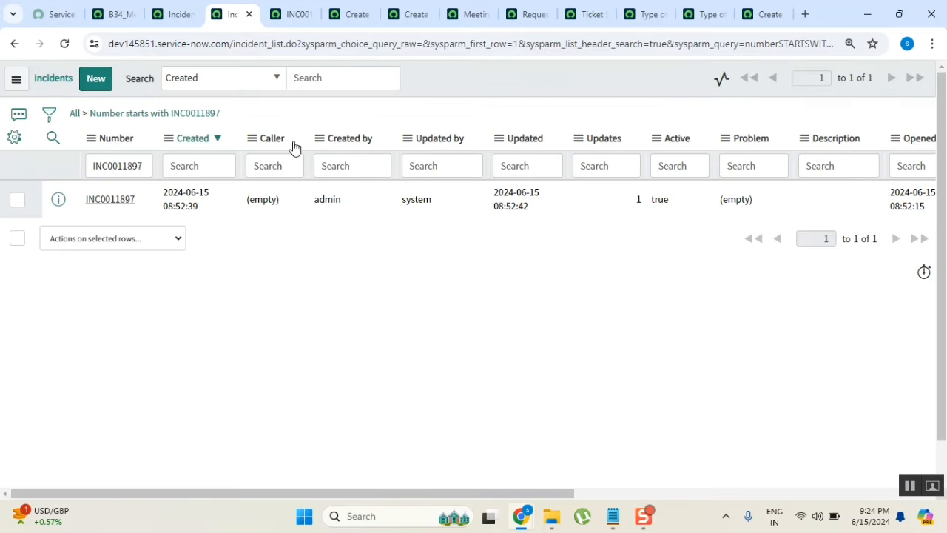
double_click(261, 198)
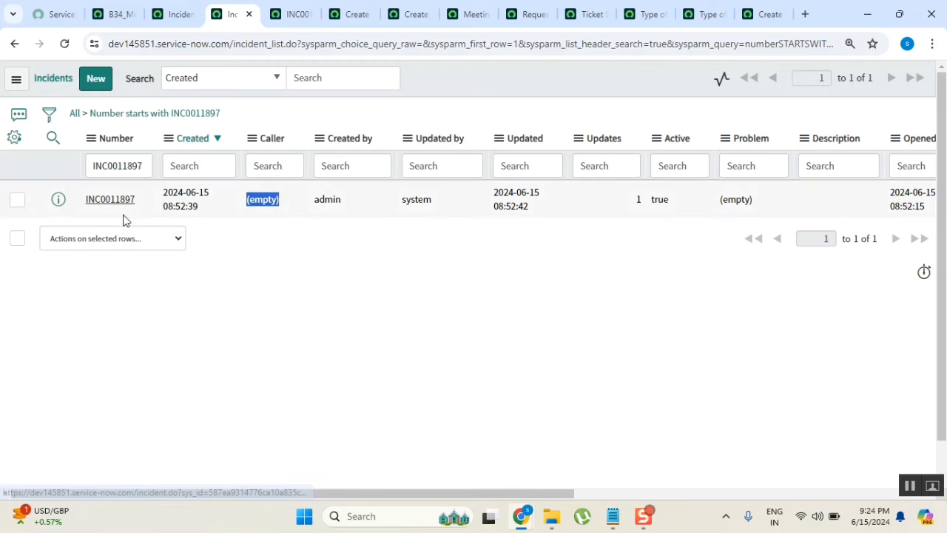
mouse_move(396, 327)
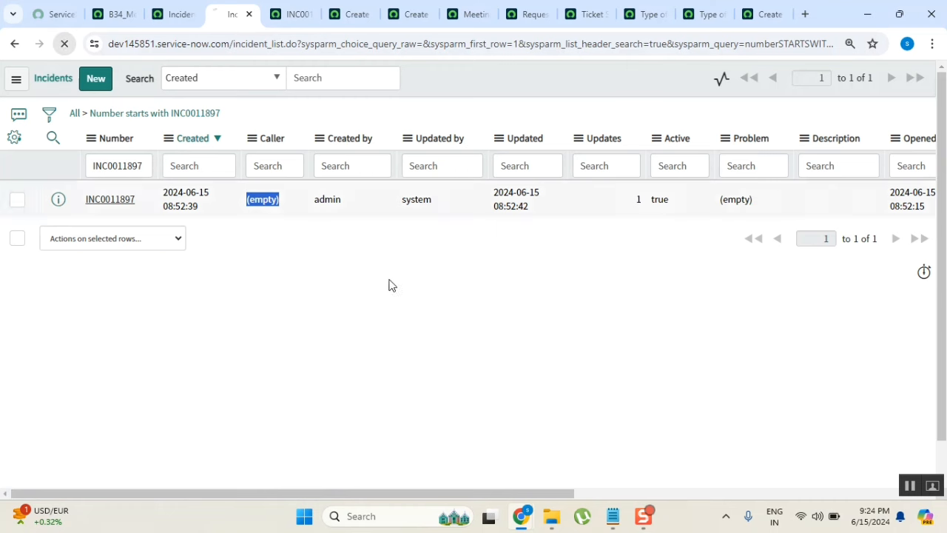
click(344, 76)
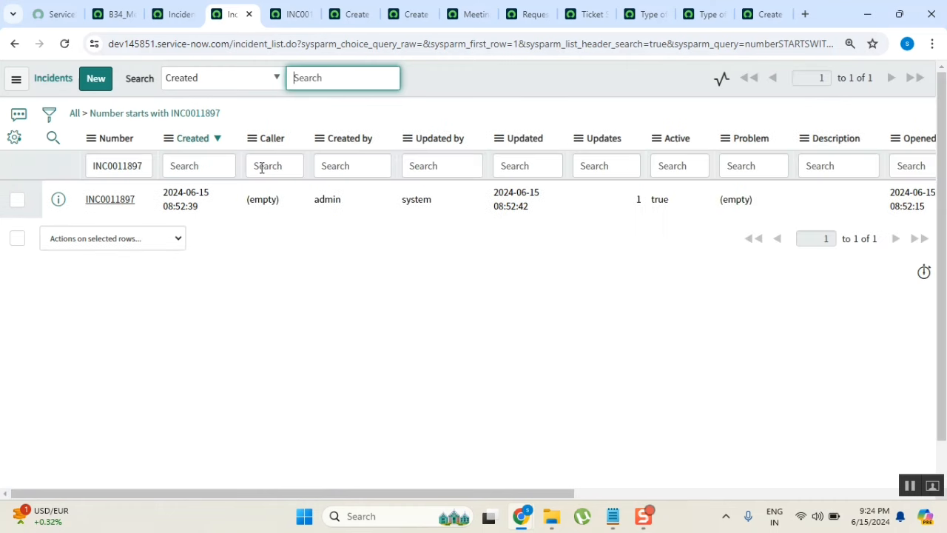
double_click(262, 198)
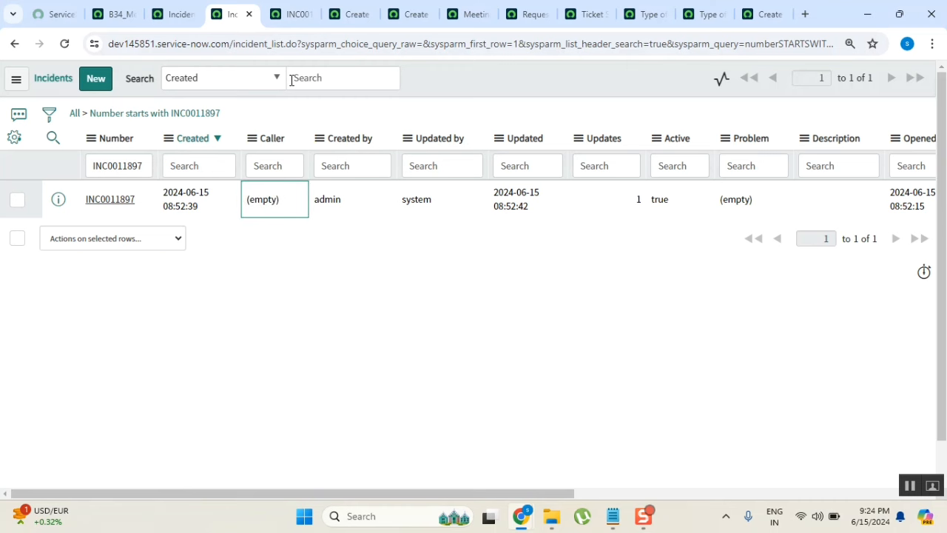
mouse_move(206, 225)
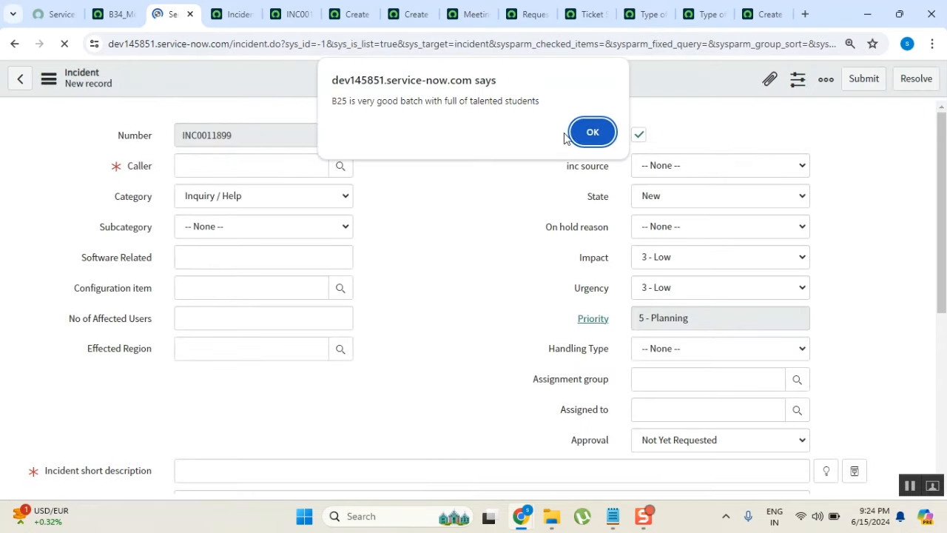
click(592, 132)
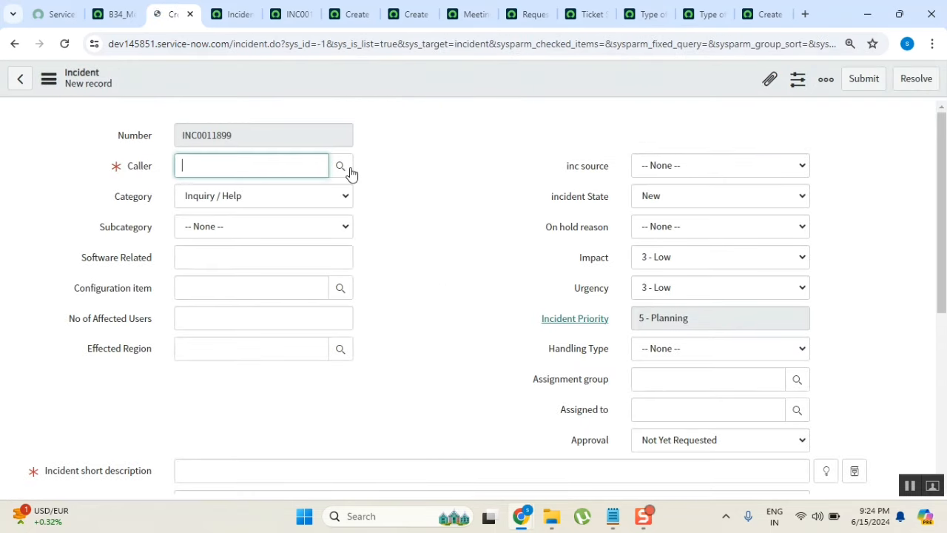
click(340, 165)
text(s)
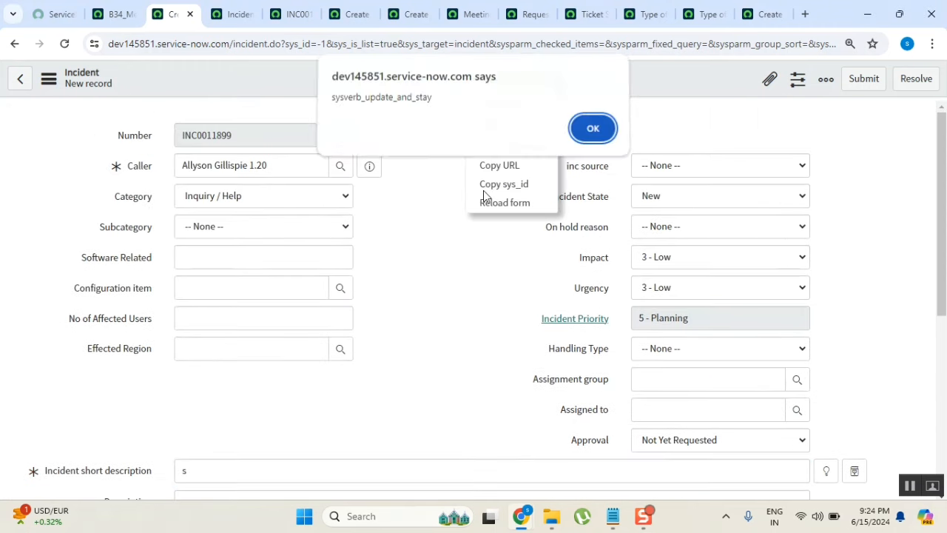
click(592, 127)
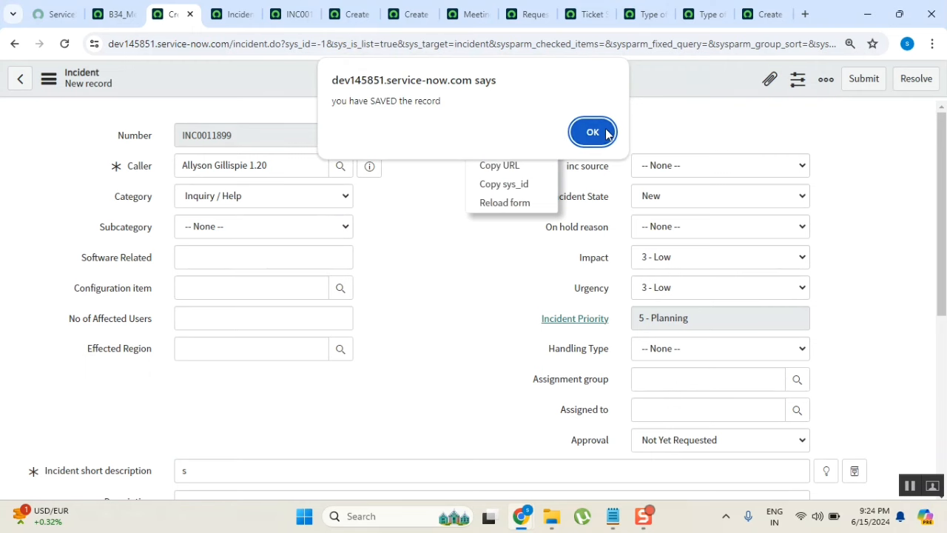
click(592, 132)
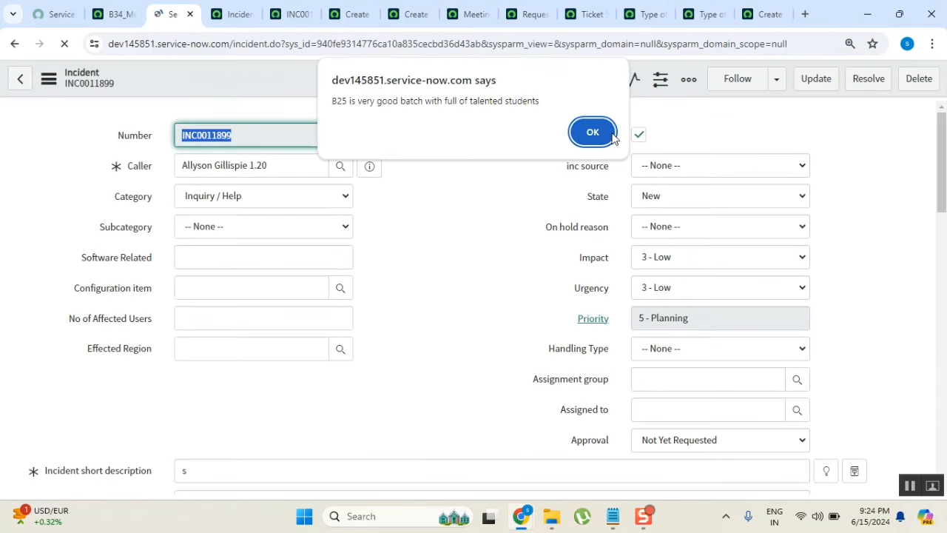
click(592, 131)
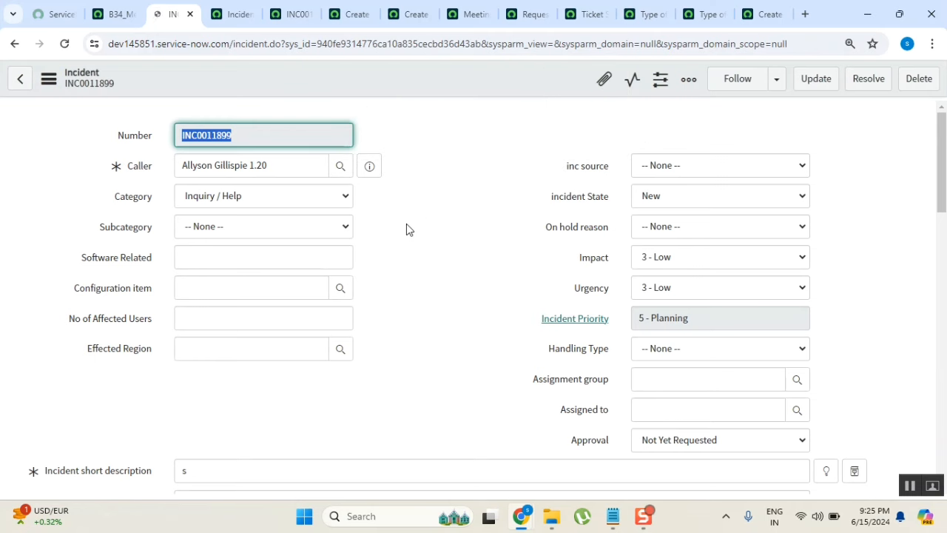
mouse_move(287, 92)
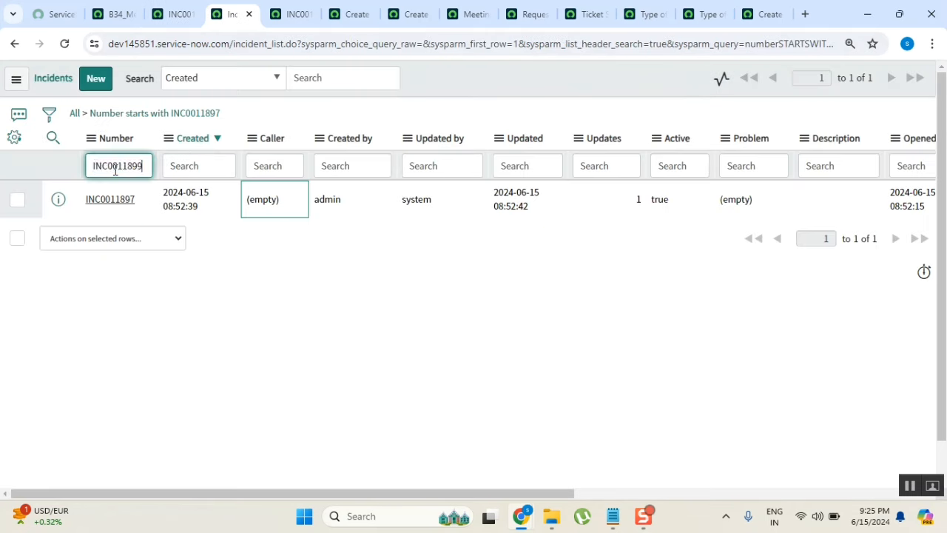
key(Enter)
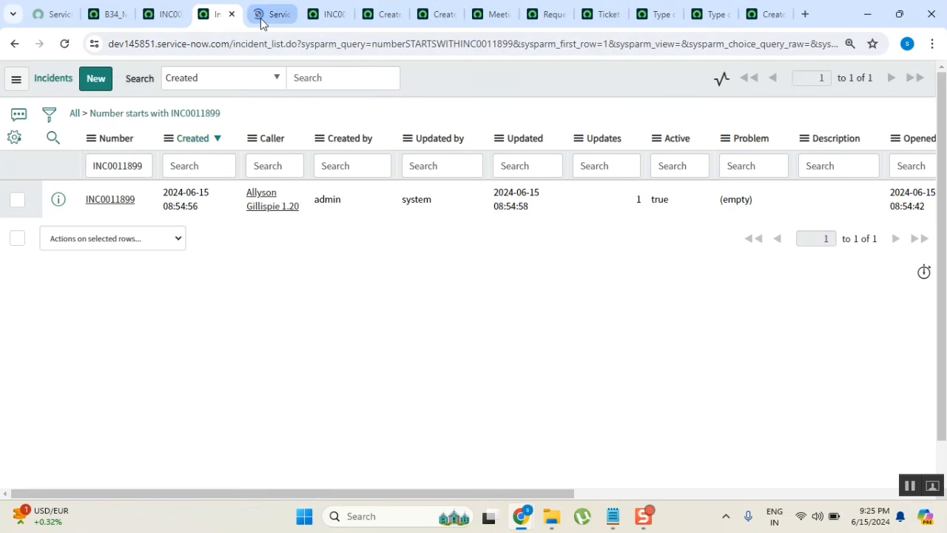
click(272, 198)
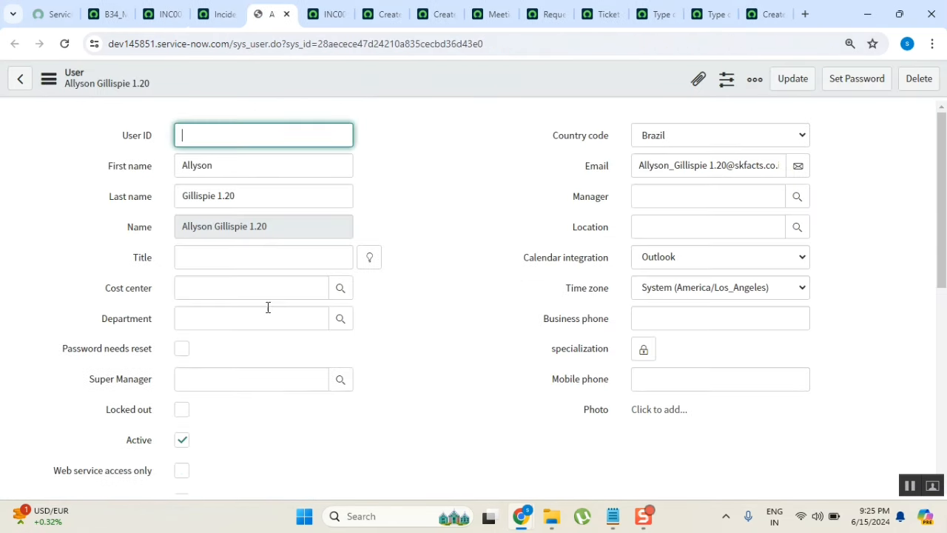
click(181, 439)
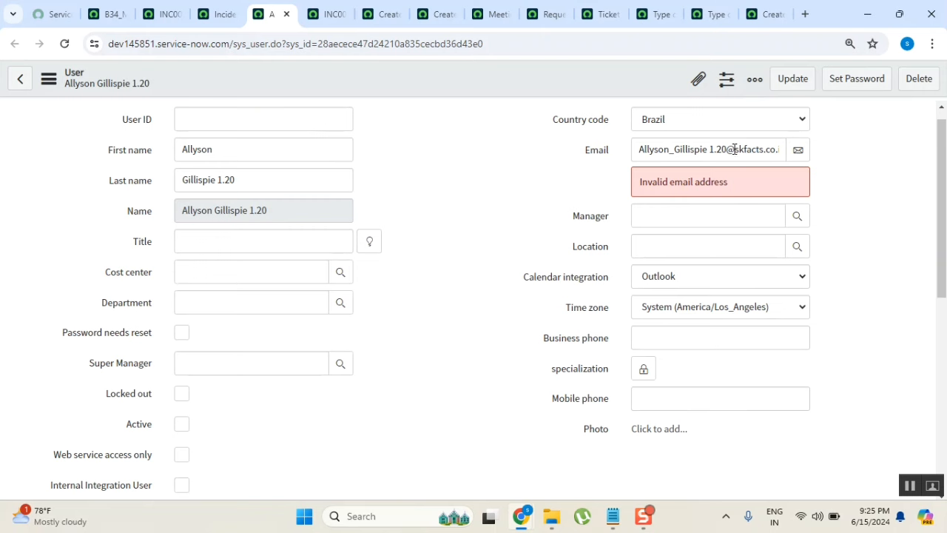
click(708, 148)
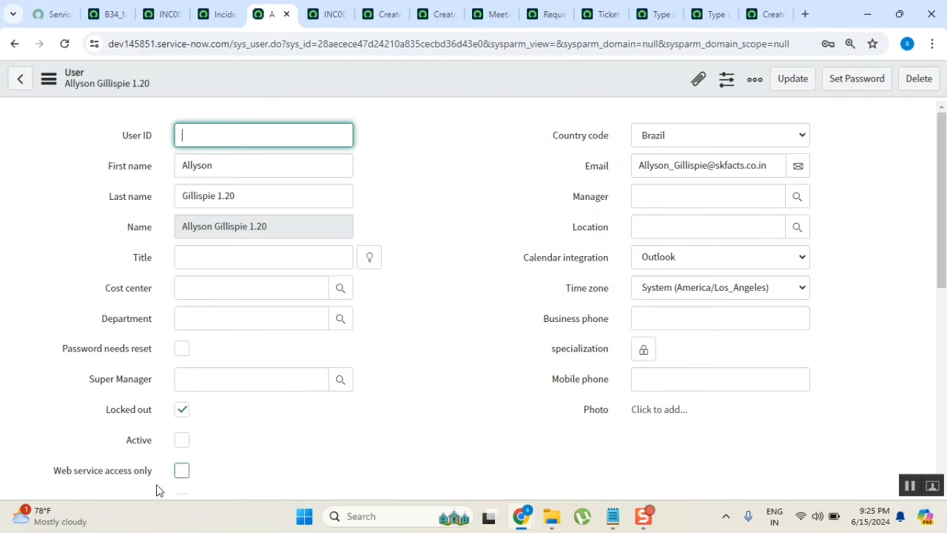
scroll(down, 3)
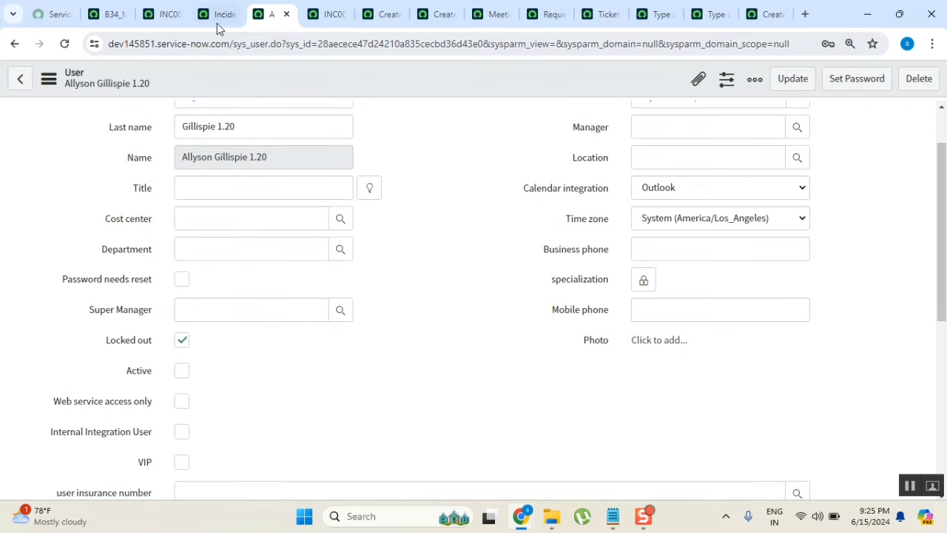
Reload the incident list filtered to INC0011899, confirming Allyson Gillispie 1.20 still appears as caller.
click(216, 13)
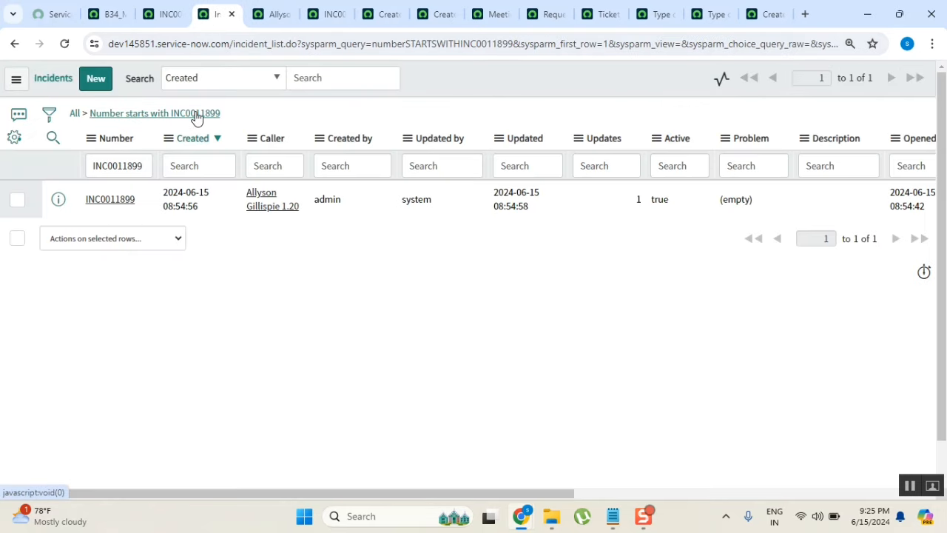
click(153, 112)
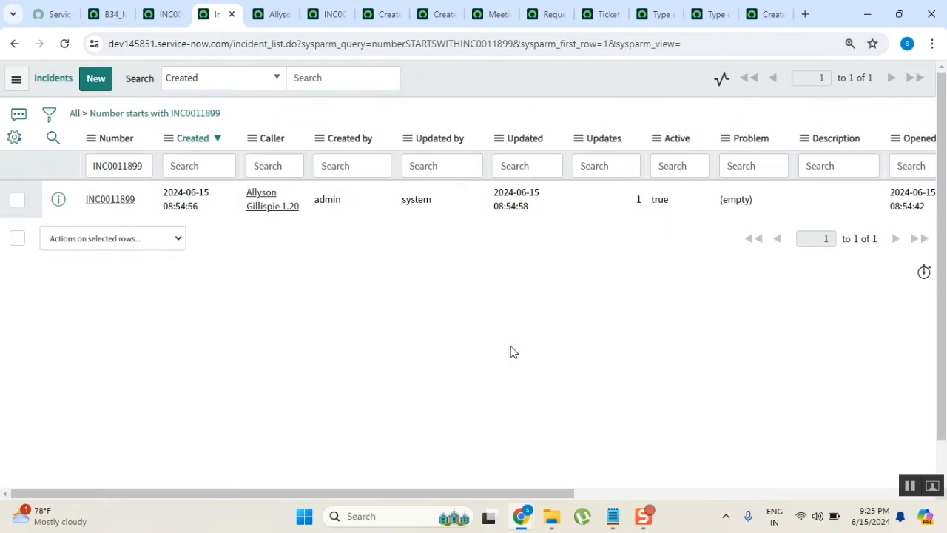
mouse_move(318, 228)
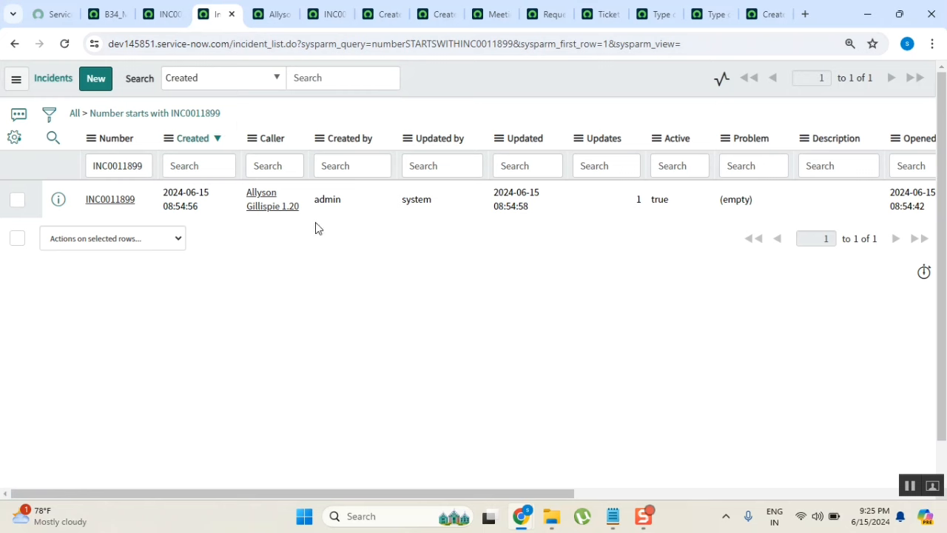
mouse_move(432, 319)
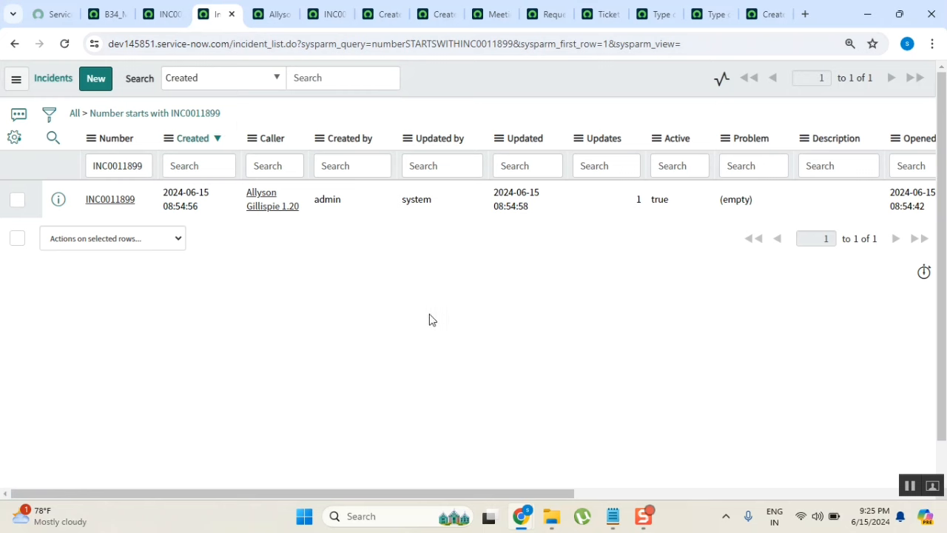
mouse_move(254, 187)
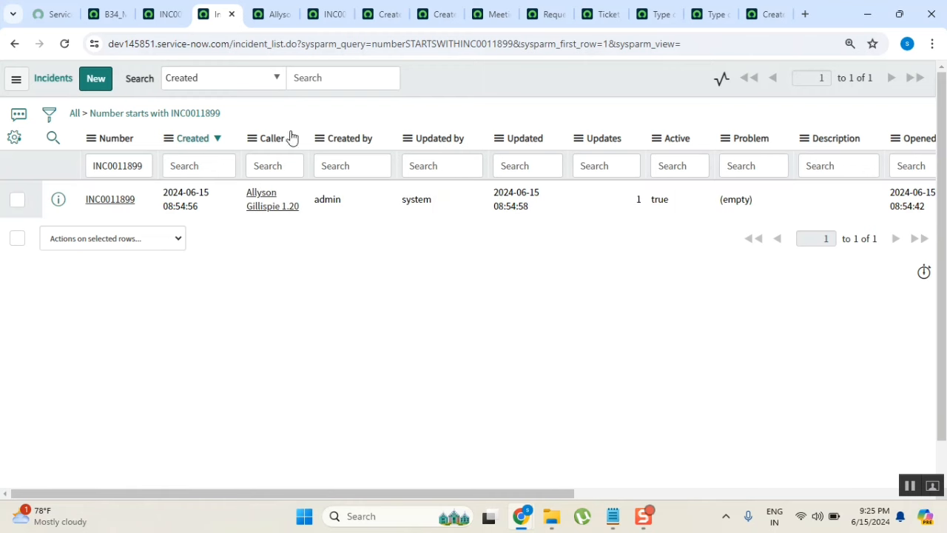
click(273, 198)
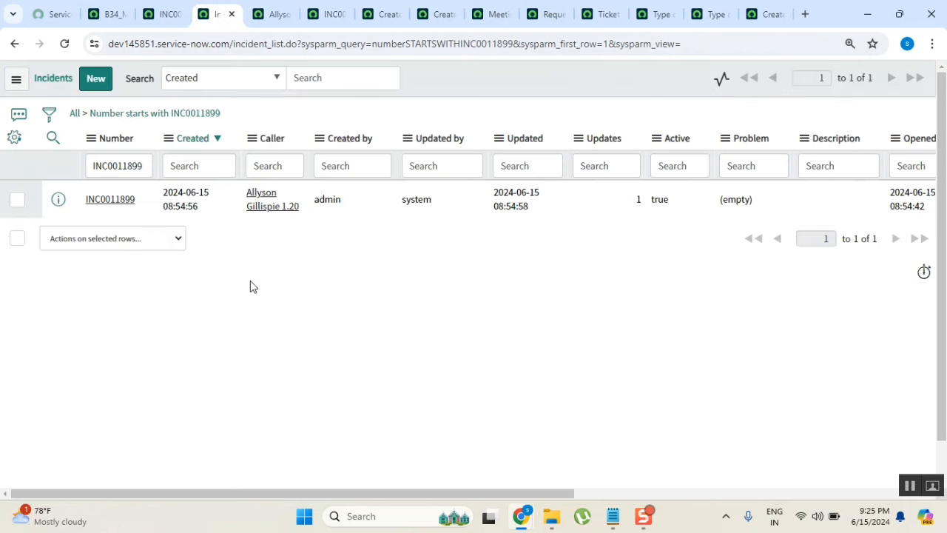
mouse_move(316, 299)
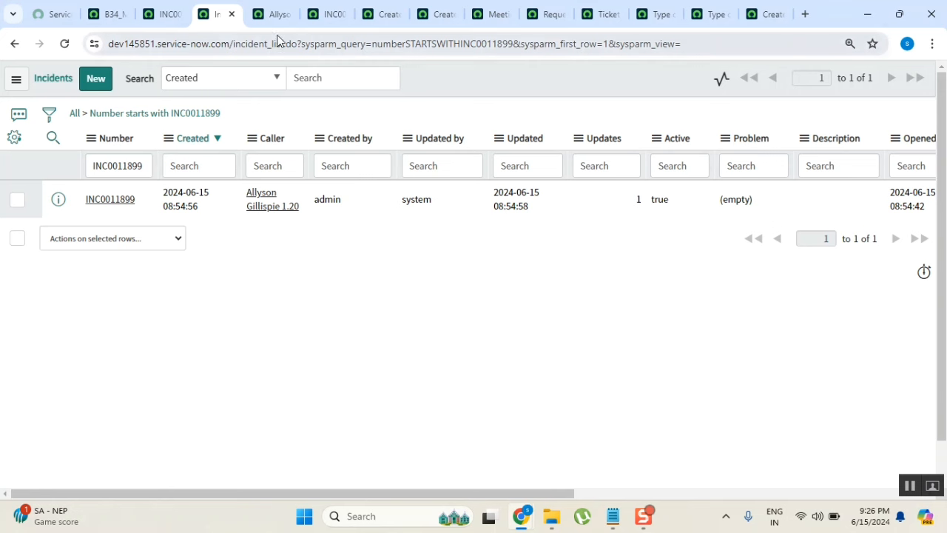
click(272, 198)
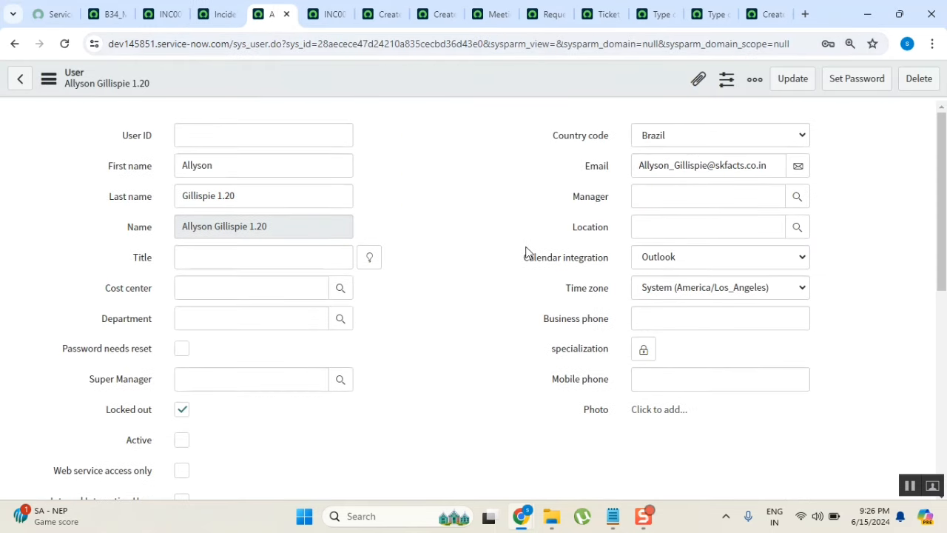
mouse_move(540, 227)
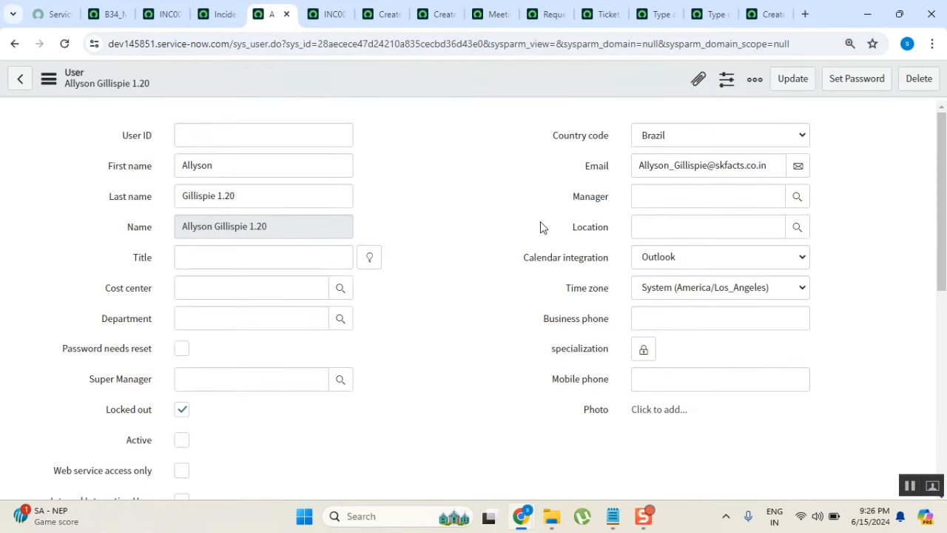
mouse_move(520, 278)
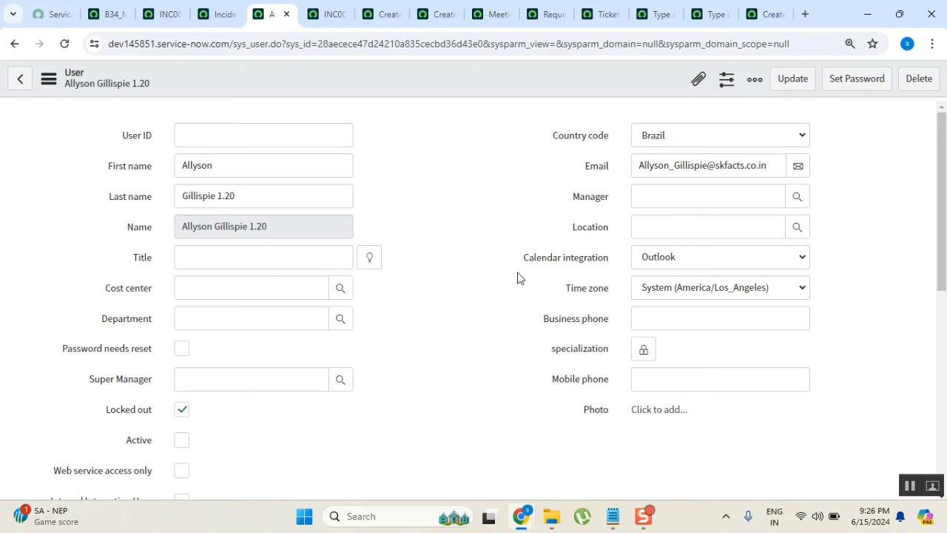
mouse_move(500, 228)
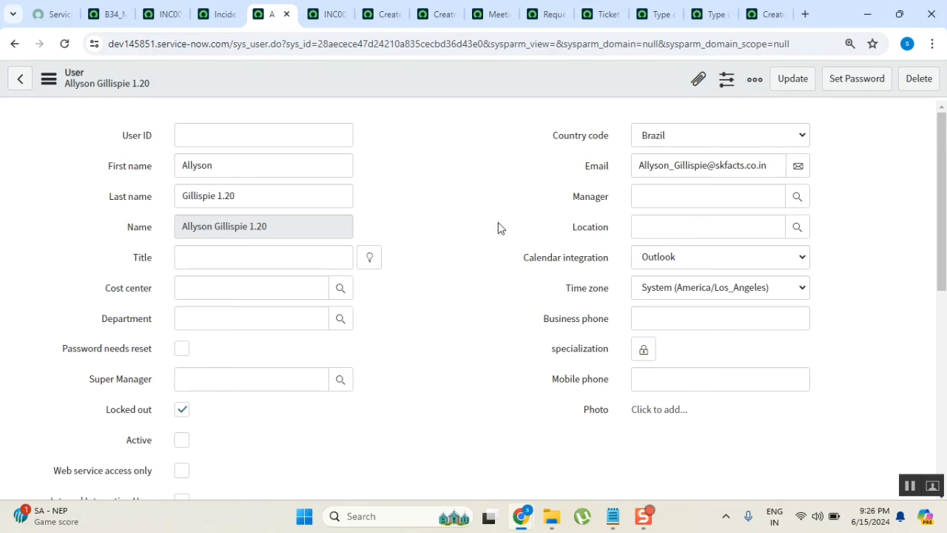
click(707, 226)
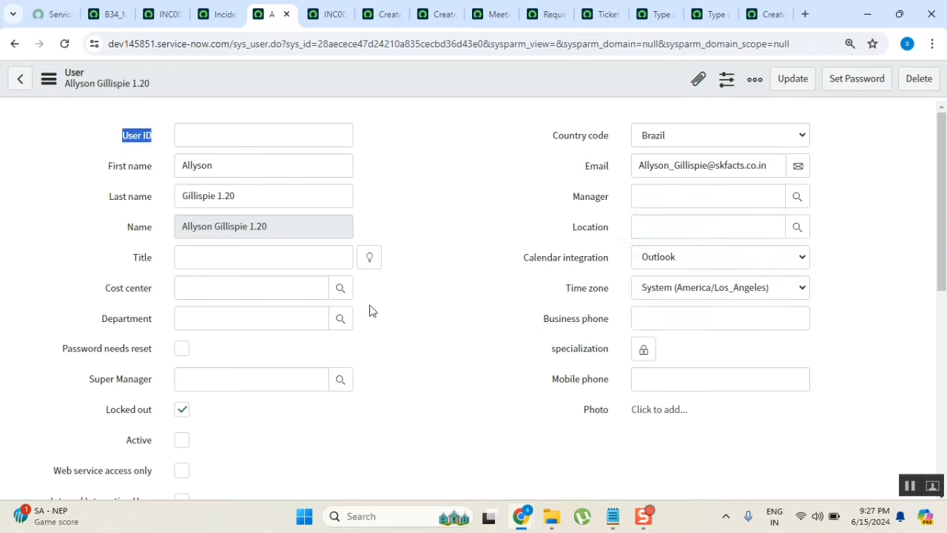
mouse_move(458, 216)
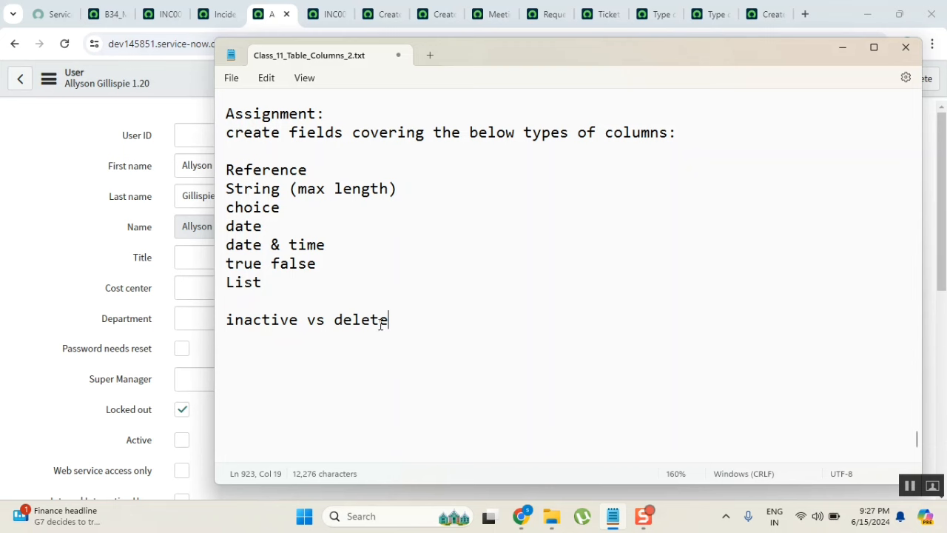
Highlight the word 'delete' on the 'inactive vs delete' line of the class notes.
double_click(360, 319)
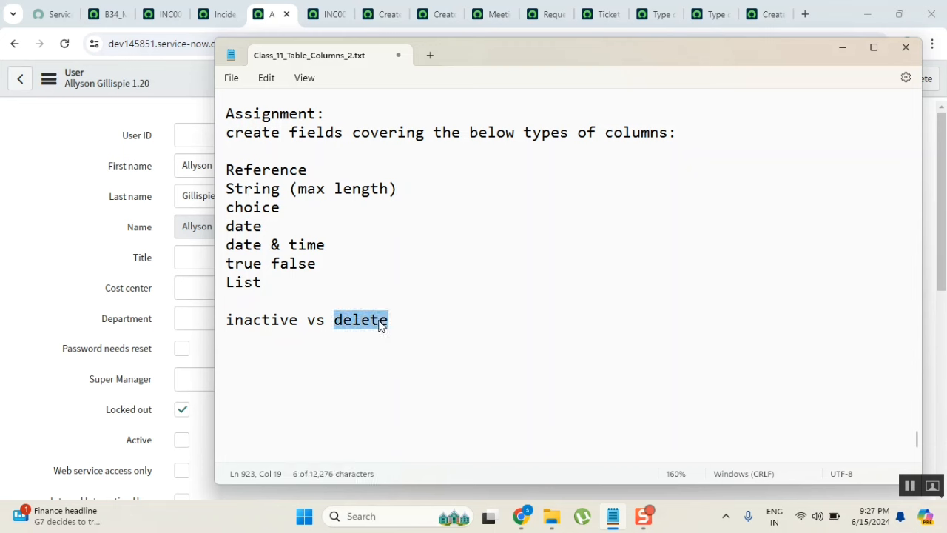
mouse_move(415, 305)
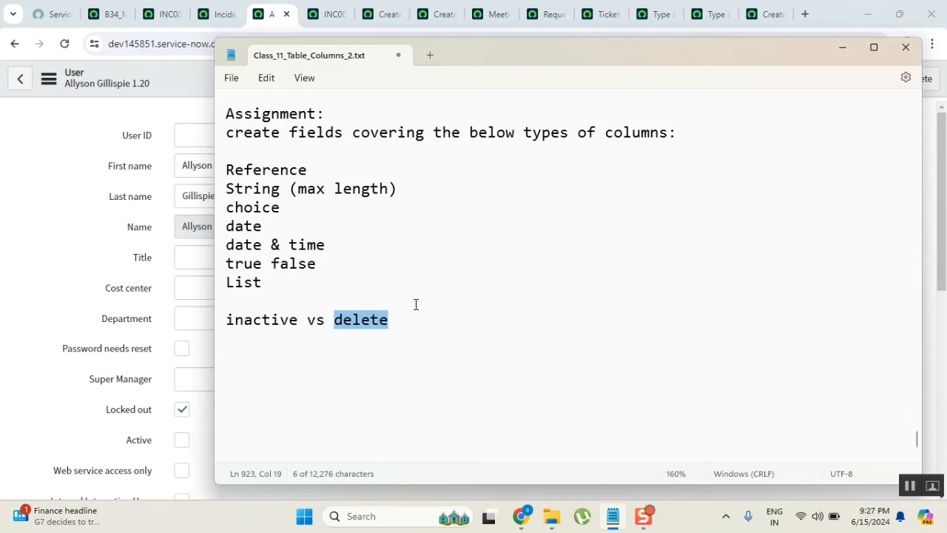
mouse_move(497, 296)
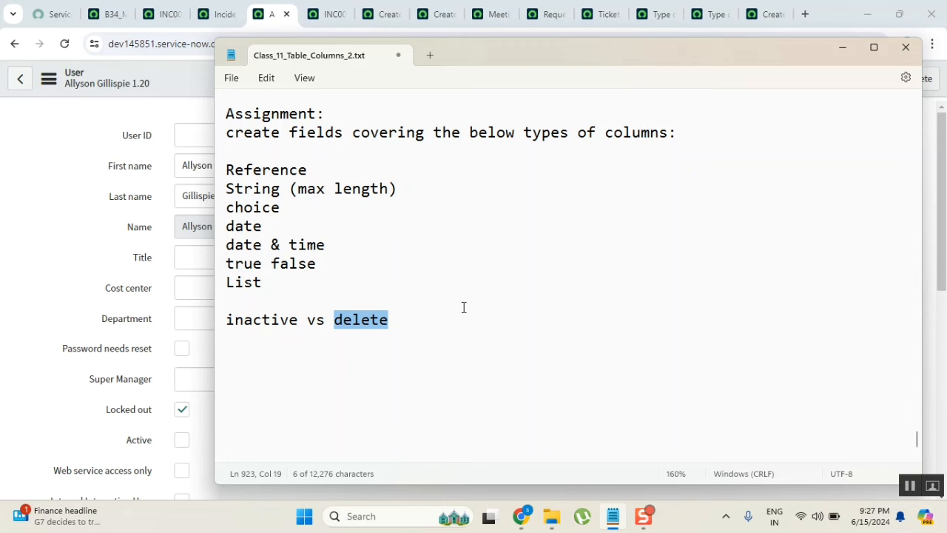
mouse_move(583, 288)
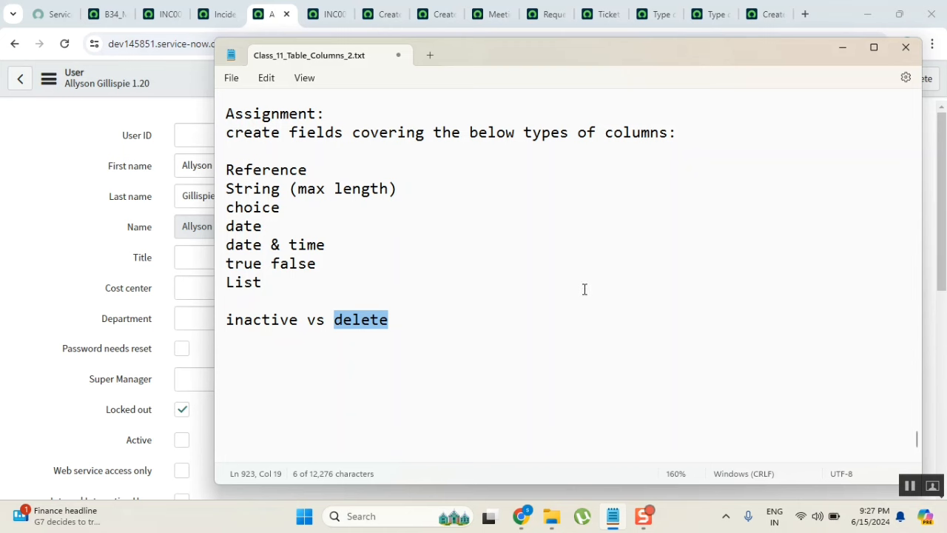
mouse_move(439, 314)
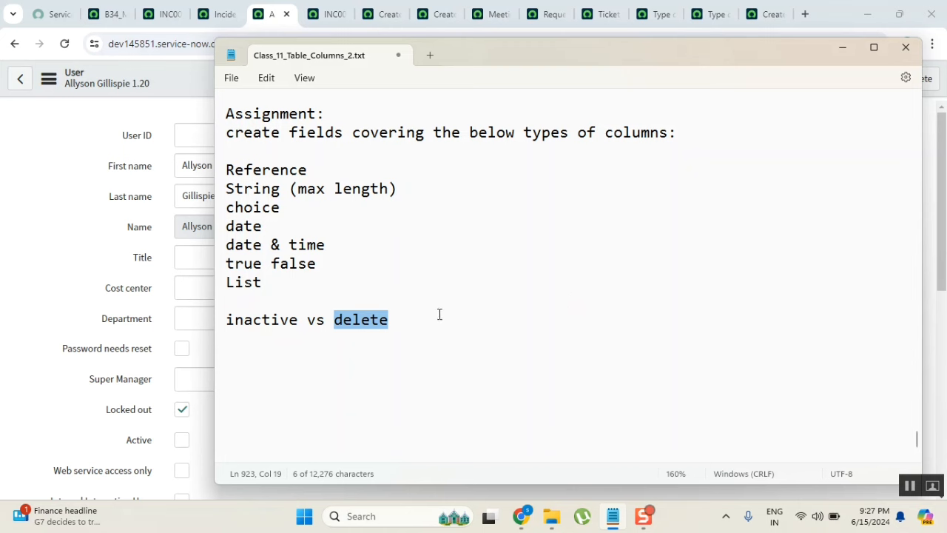